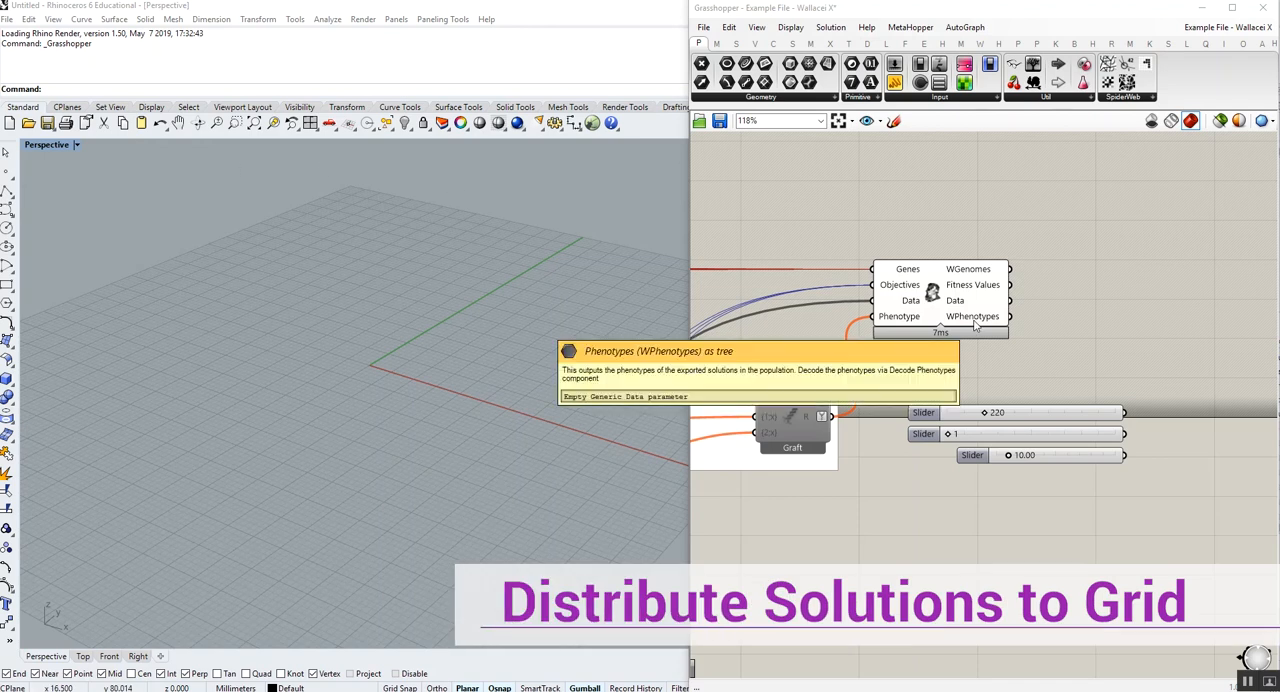
mouse_move(1178, 308)
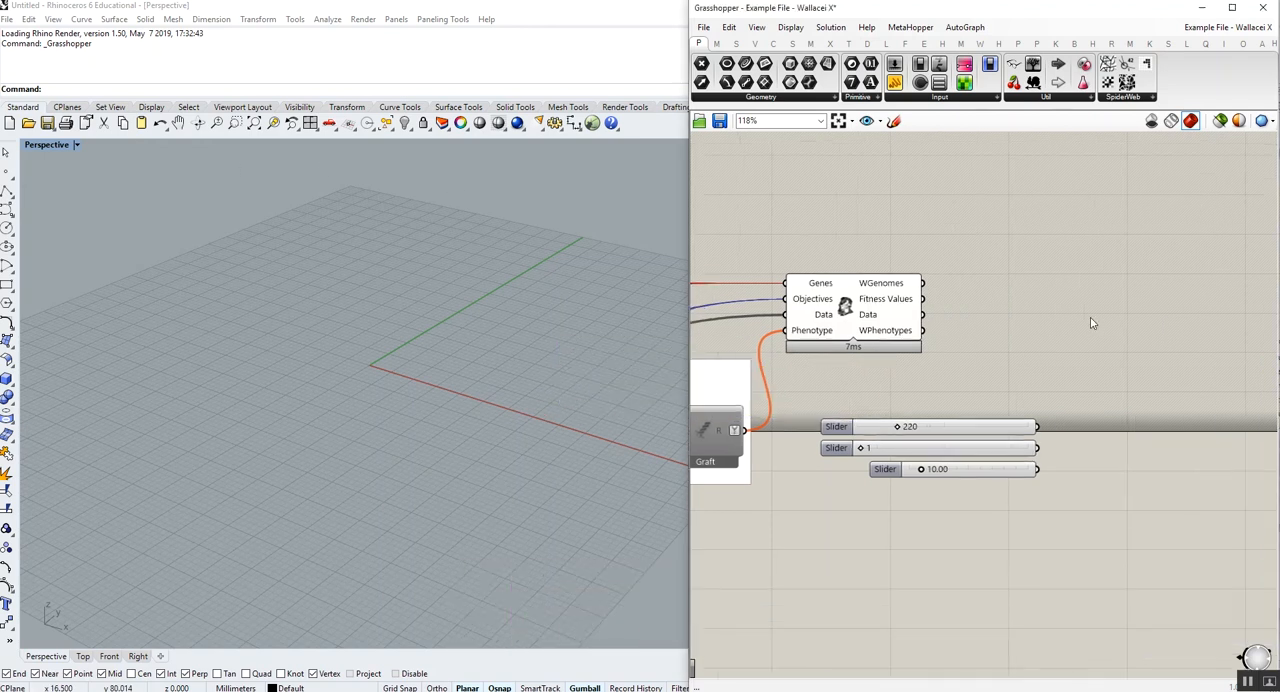
mouse_move(1040, 299)
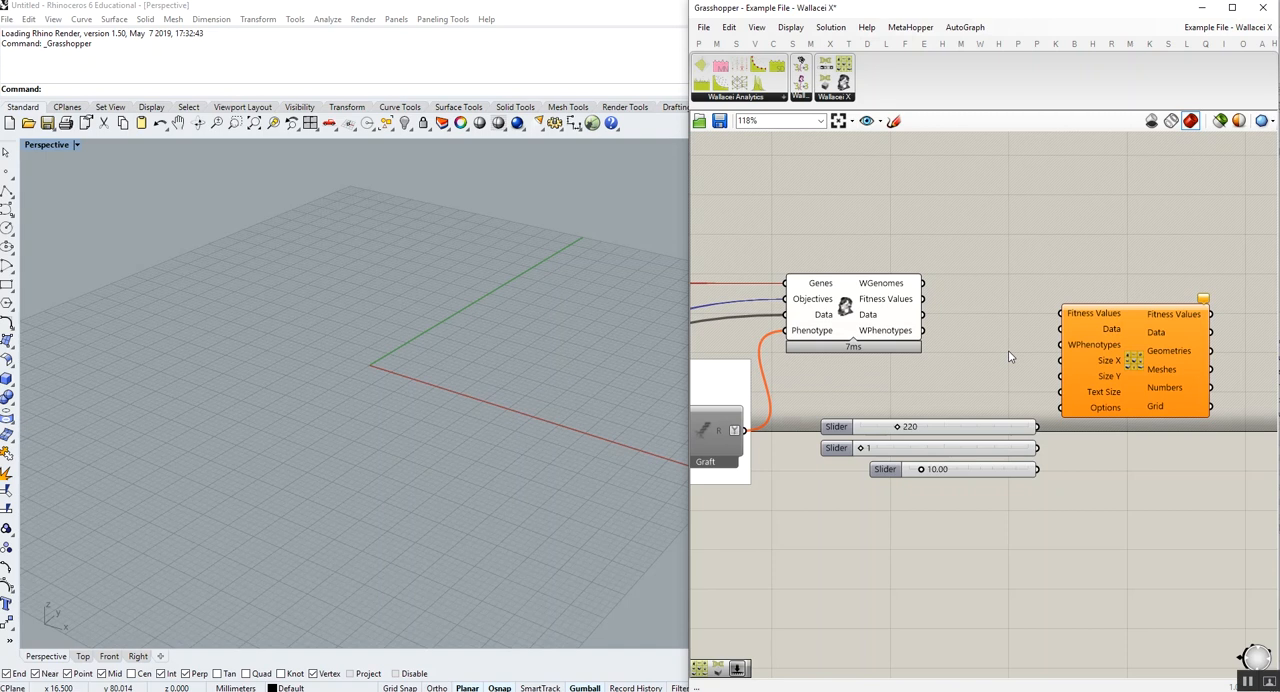
mouse_move(1065, 360)
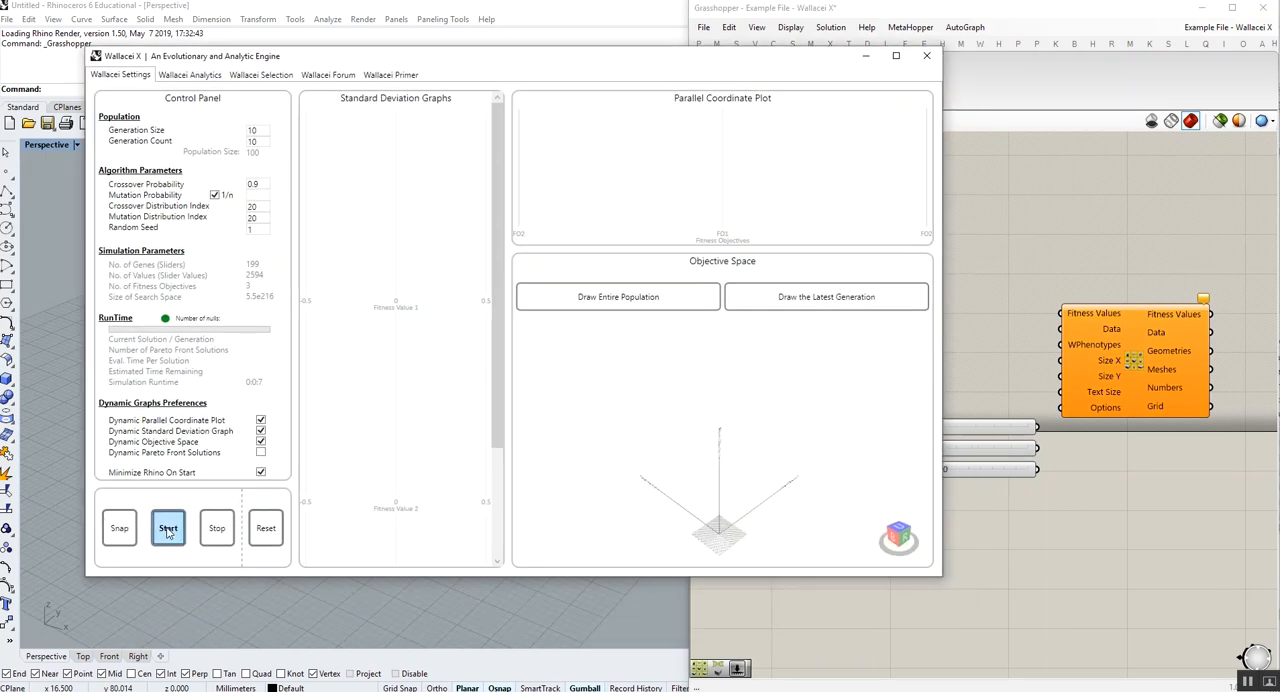
Start the Wallacei X optimisation and let all generations compute
left_click(168, 528)
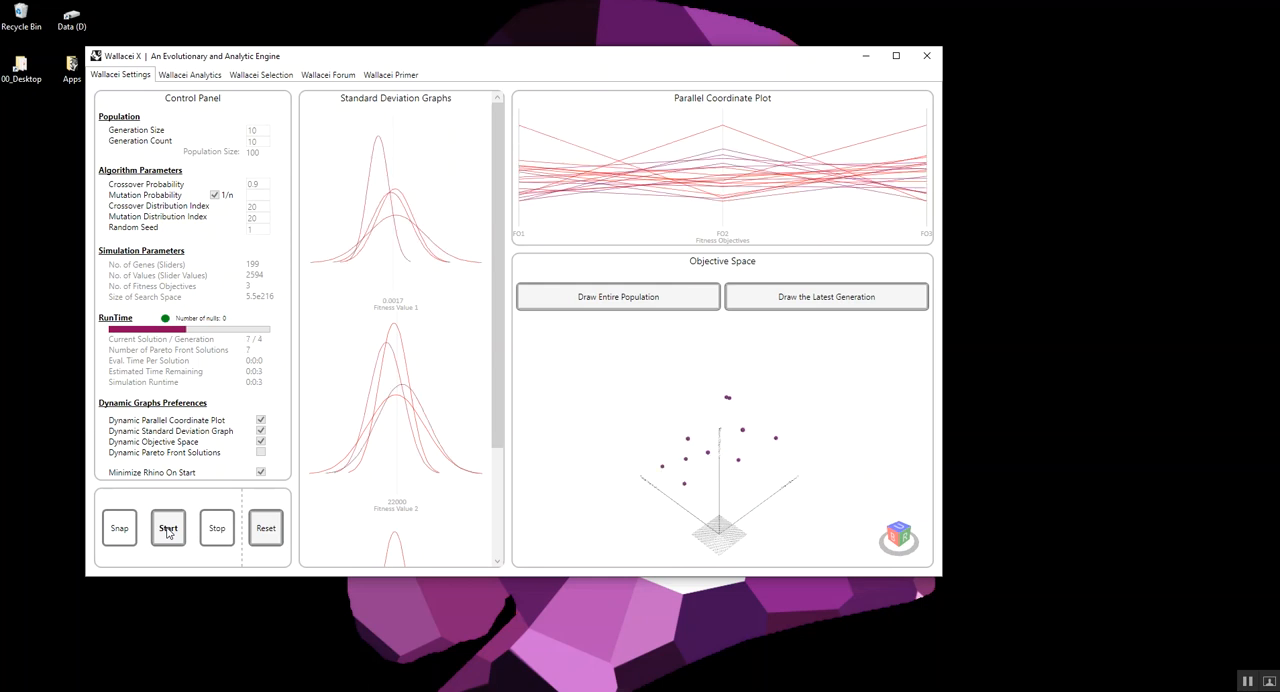
left_click(168, 527)
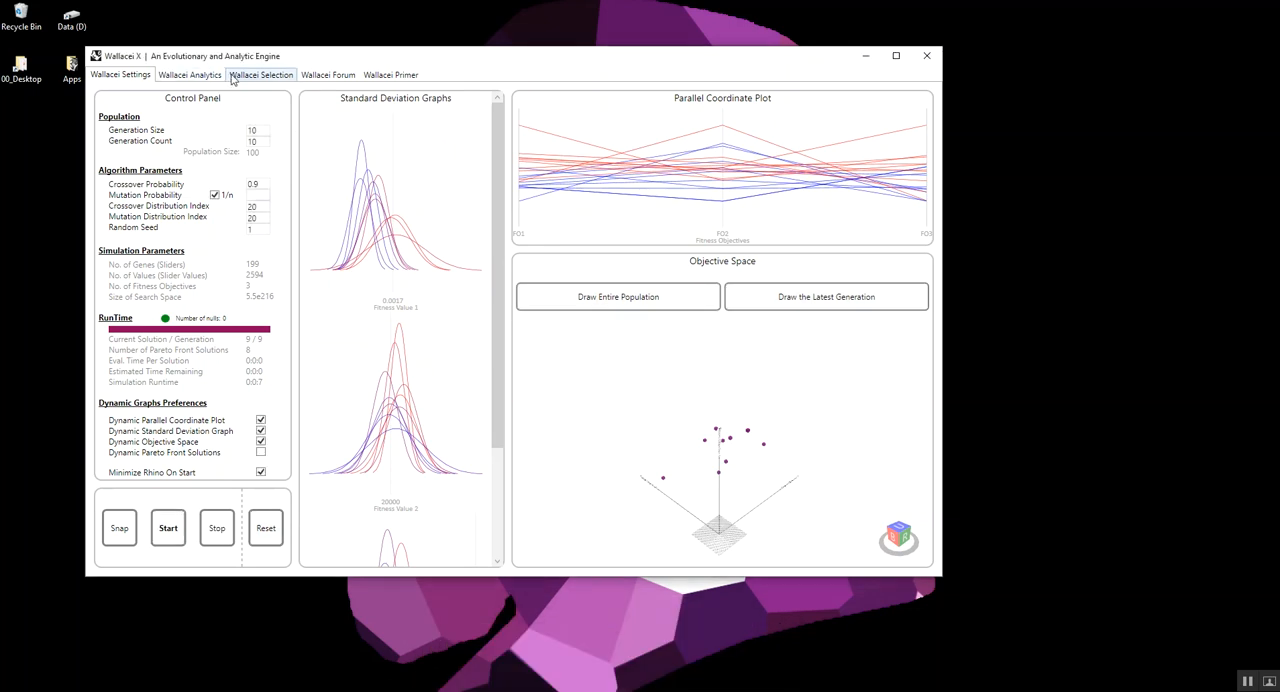
Export generations 7 and 8 plus Pareto front individuals 6–8 from generation 9
left_click(261, 74)
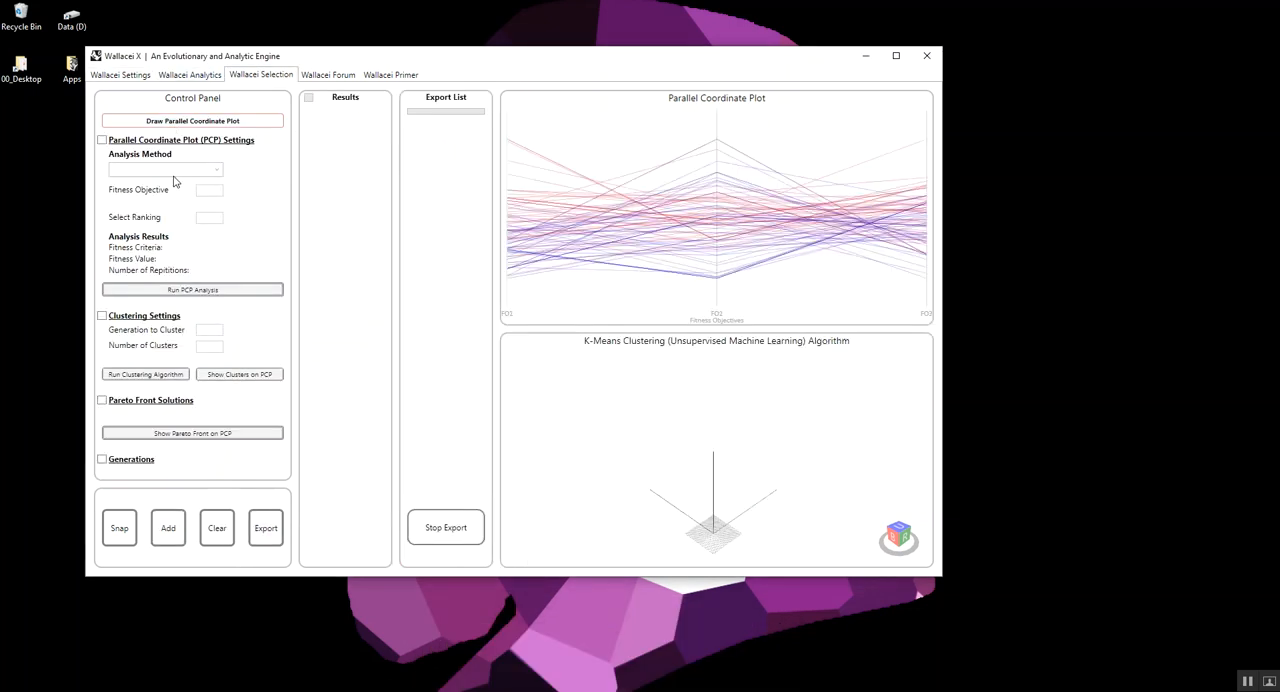
left_click(101, 458)
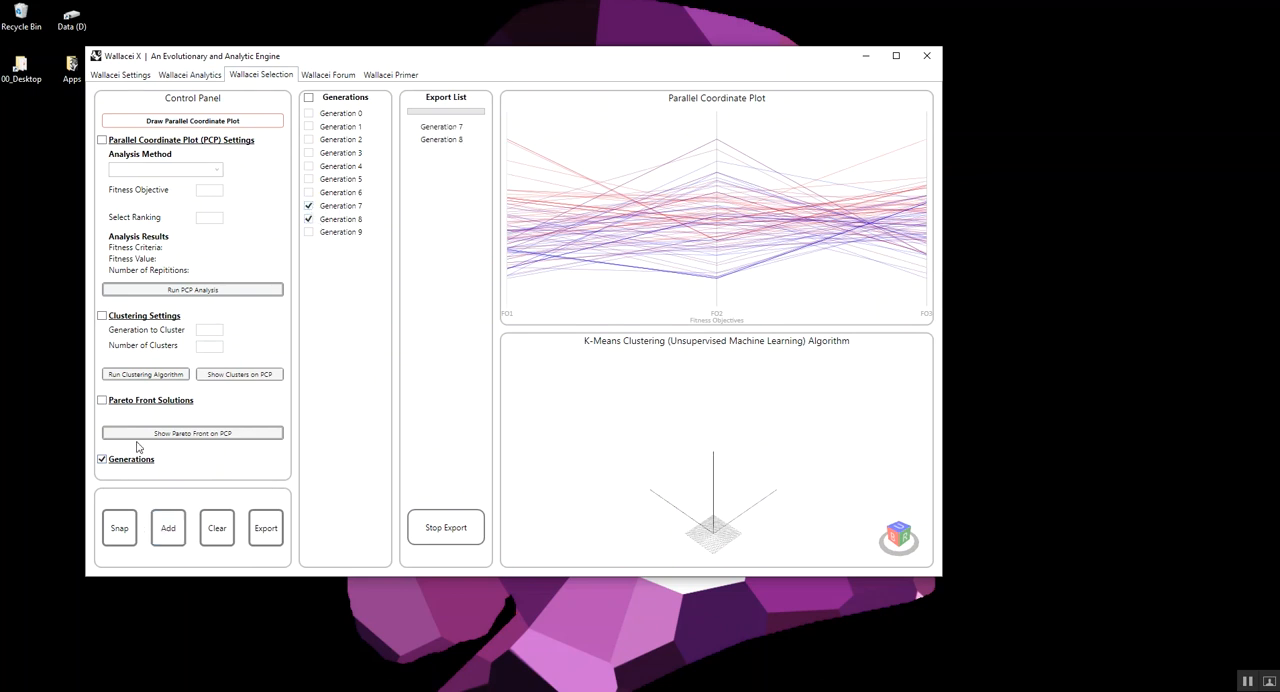
left_click(102, 400)
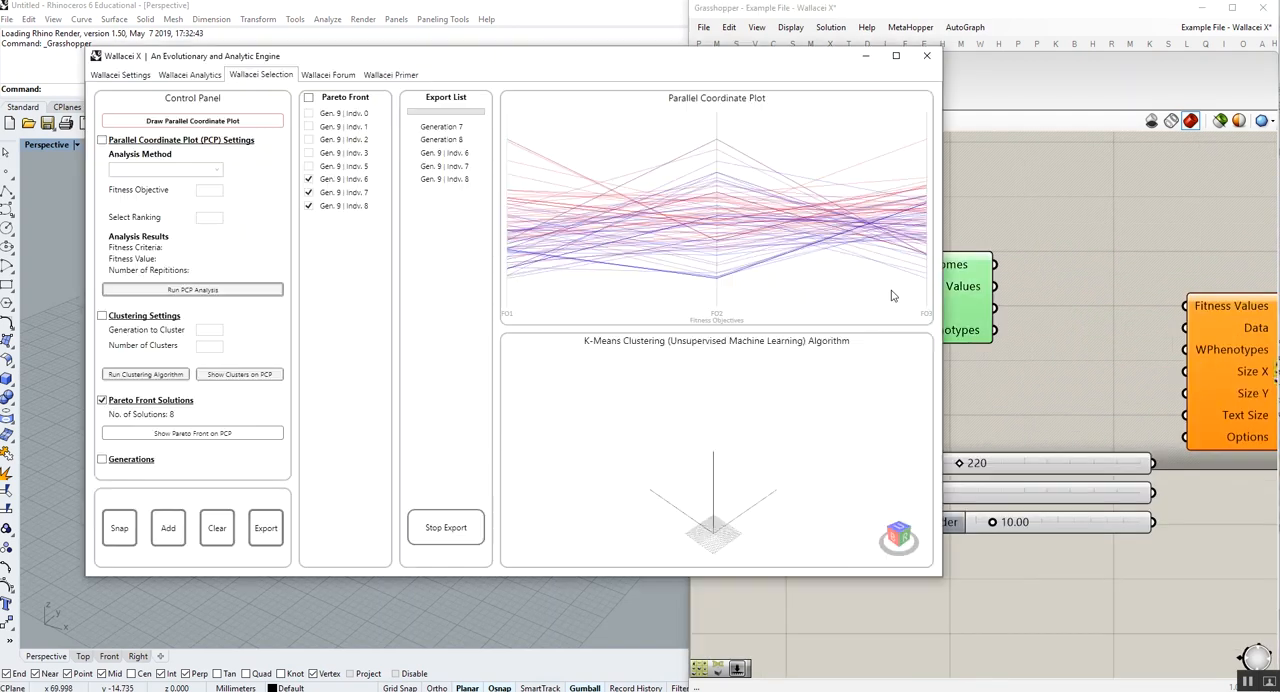
left_click(266, 528)
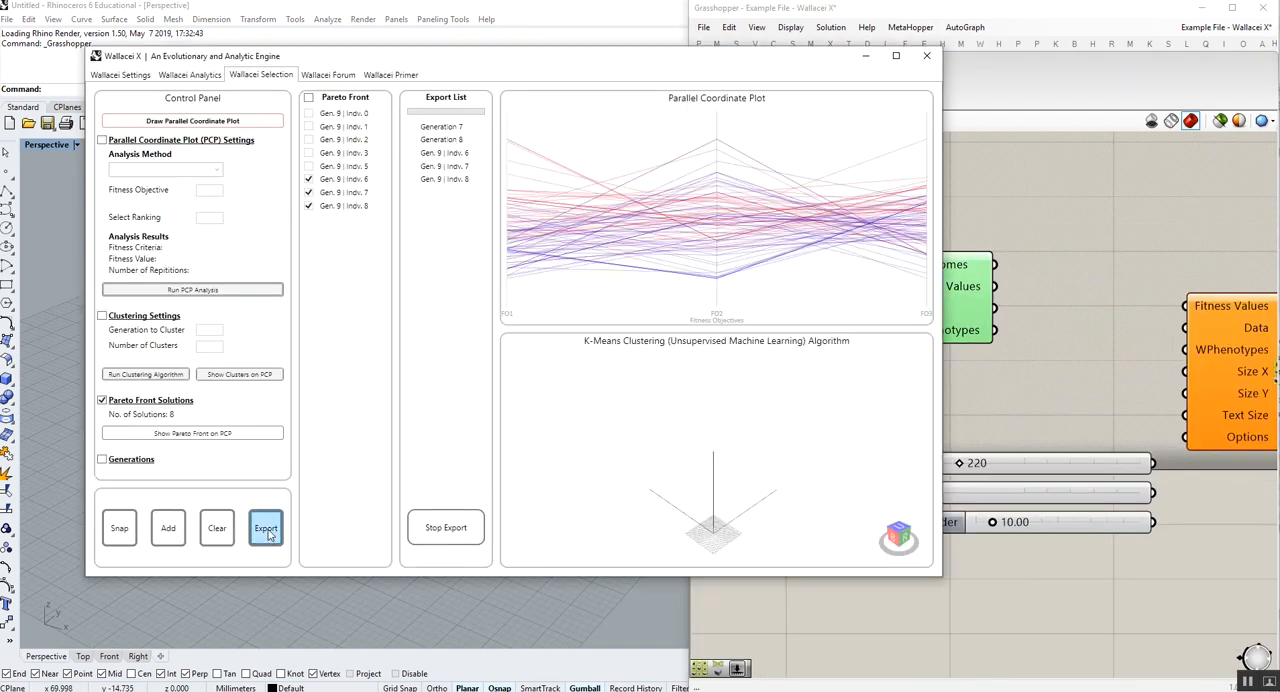
left_click(266, 528)
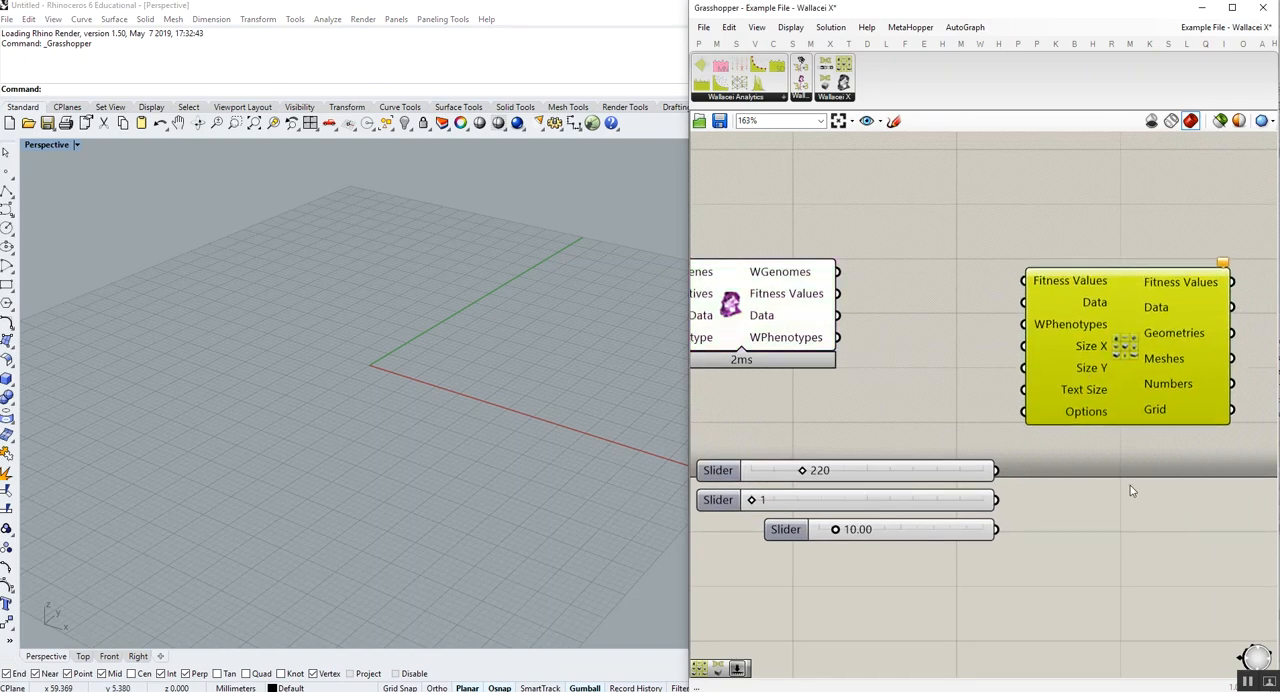
scroll("down", 3)
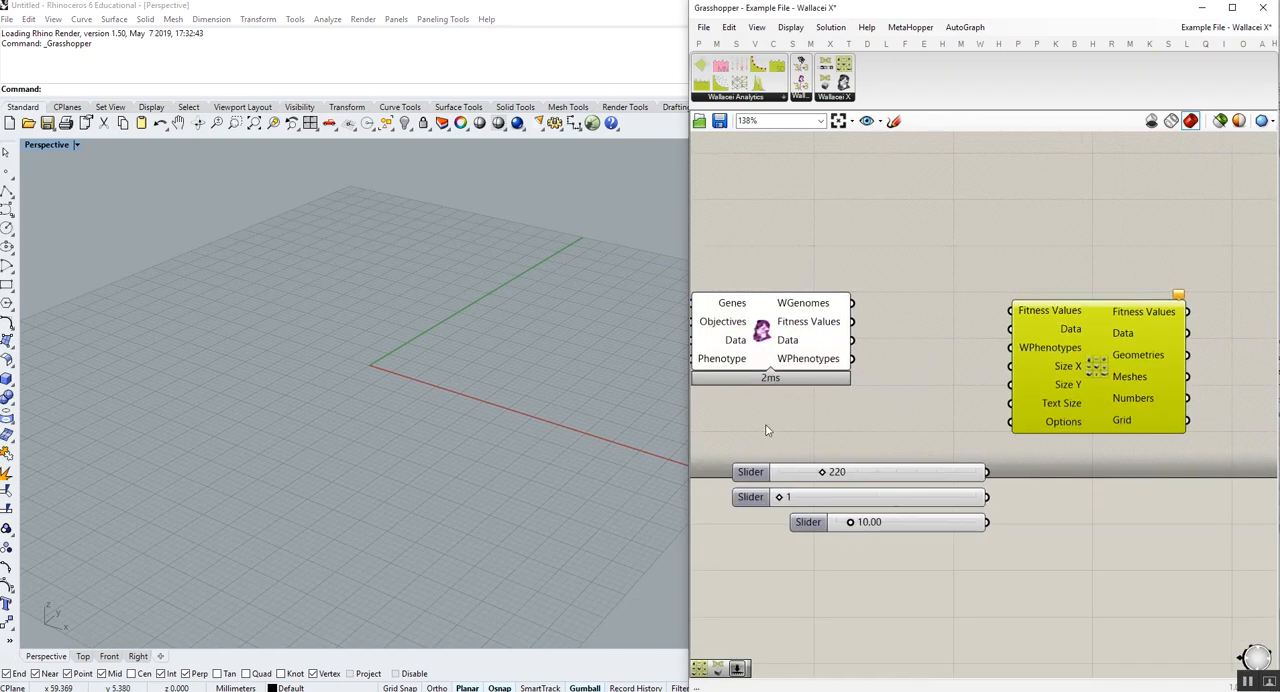
mouse_move(1013, 352)
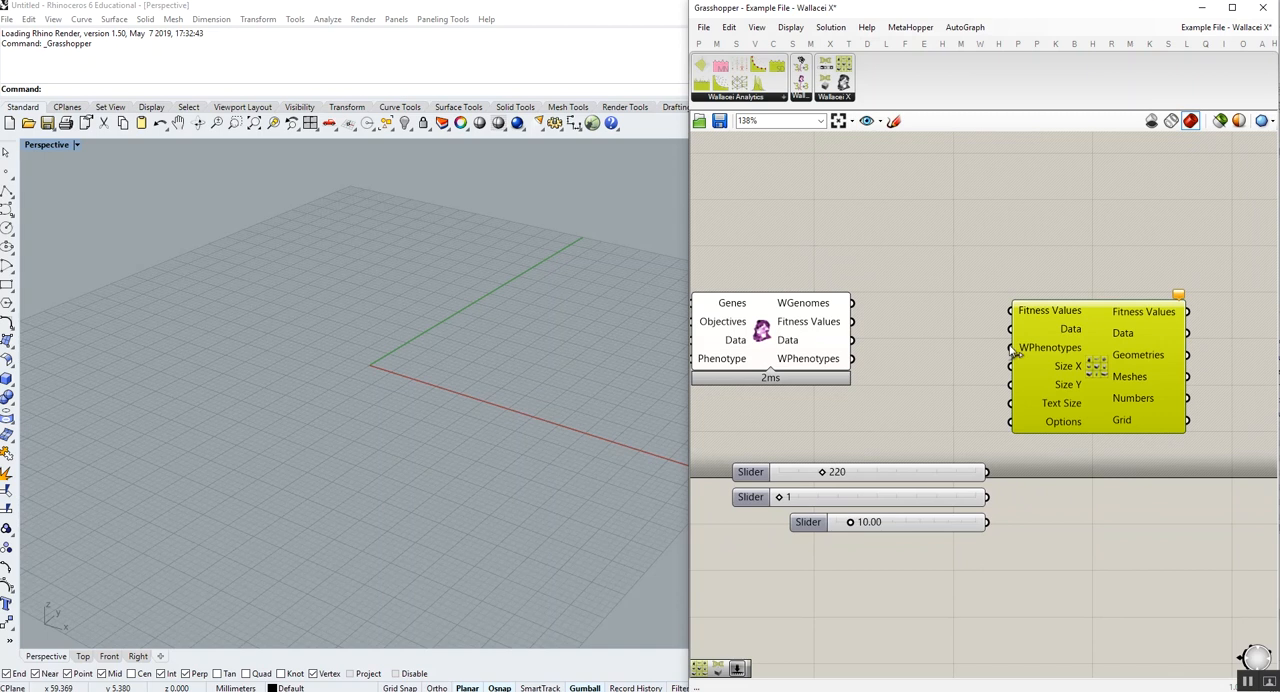
mouse_move(1035, 318)
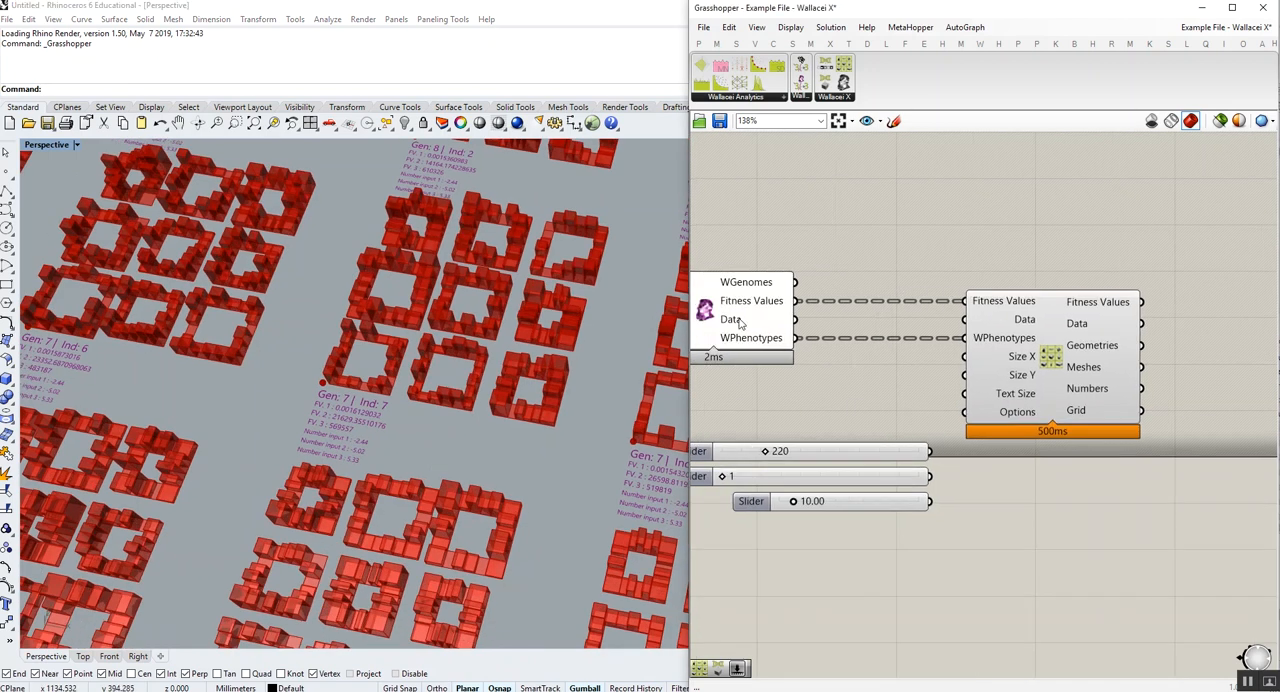
mouse_move(731, 319)
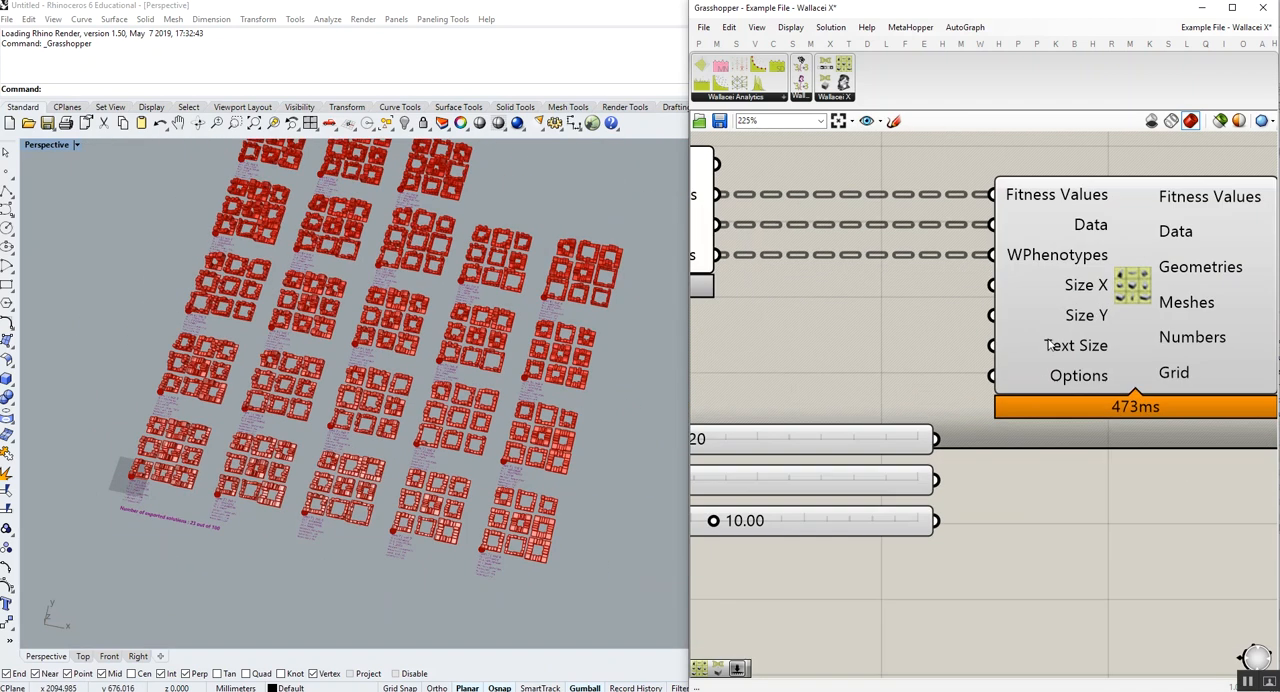
mouse_move(1076, 345)
type("0<")
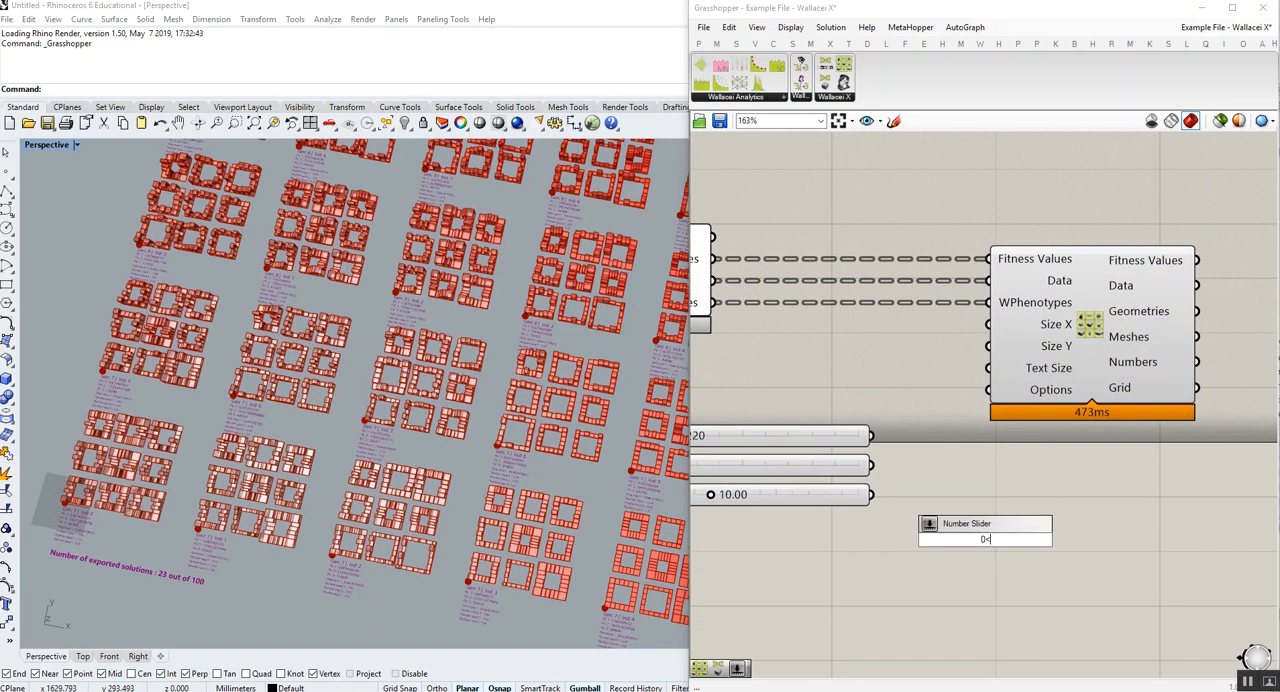
Create a number slider with value 2 and wire it to the grid component's options input
type("2<")
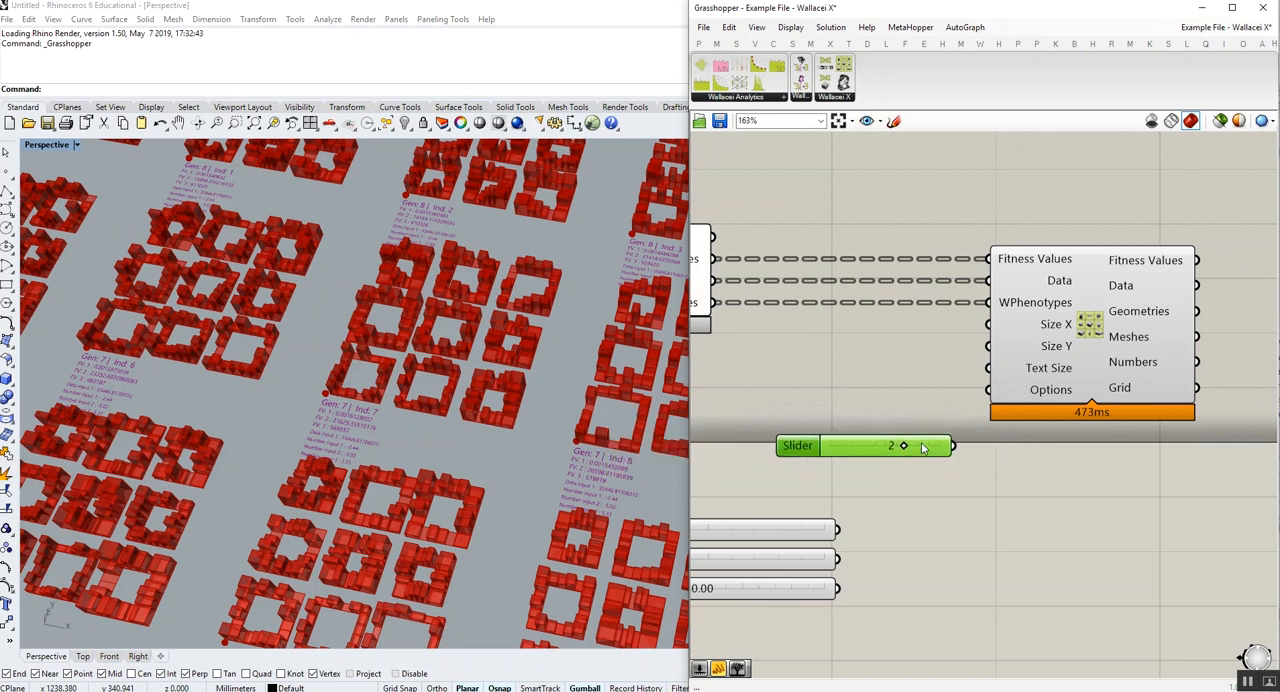
left_click_drag(903, 446, 857, 441)
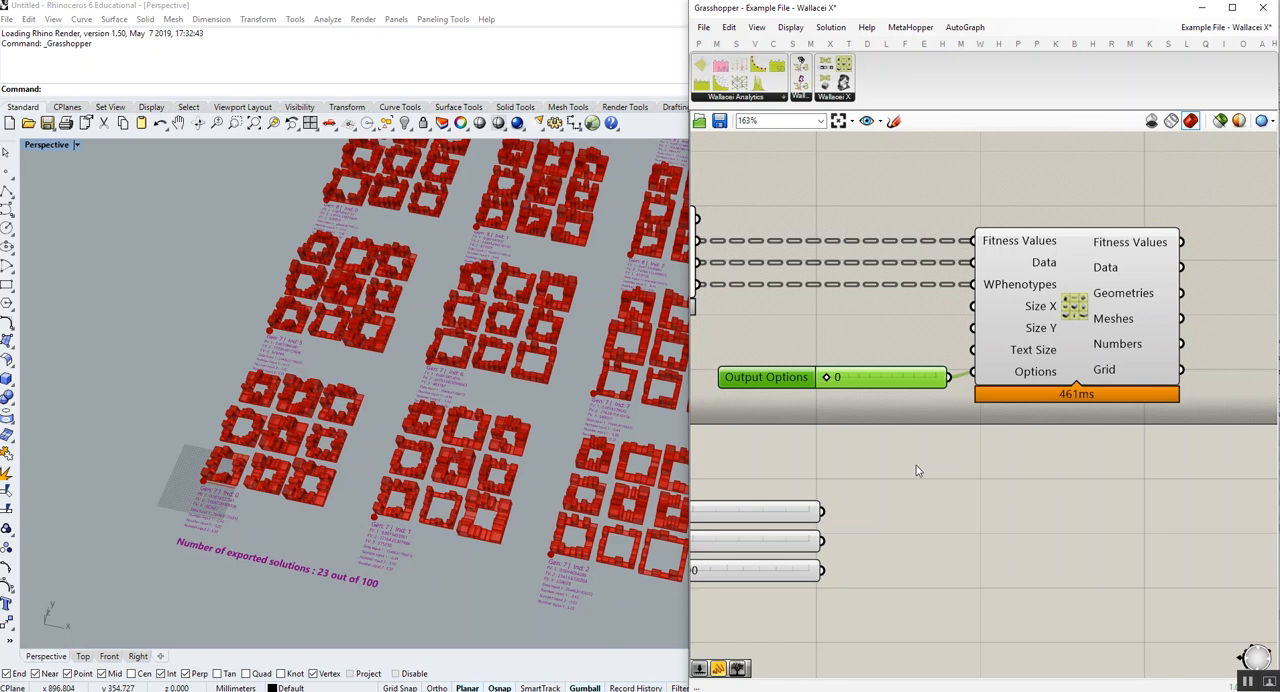
mouse_move(540, 435)
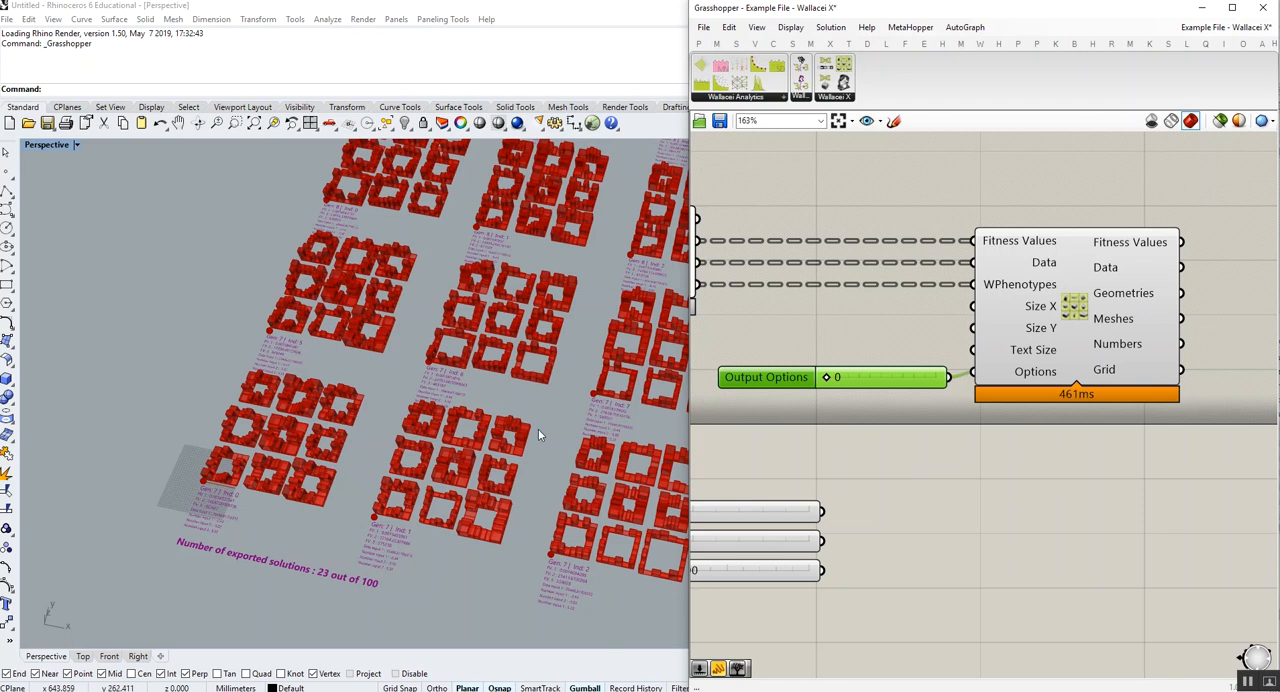
mouse_move(573, 418)
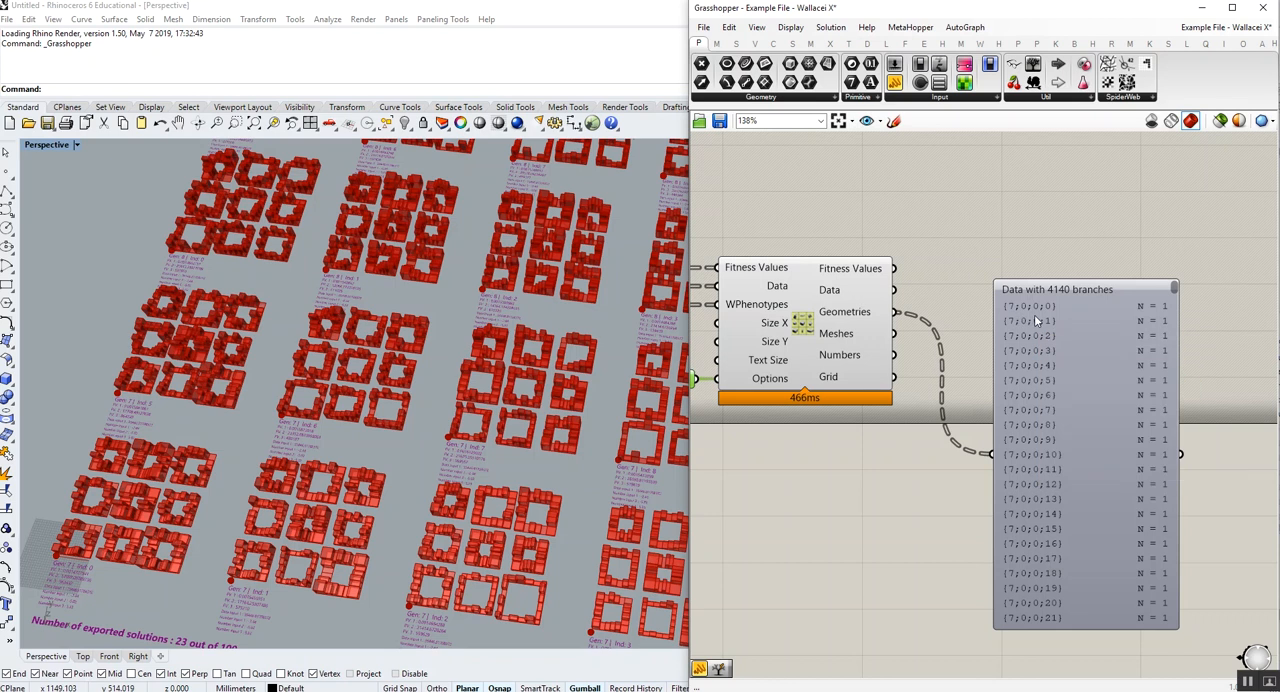
mouse_move(952, 357)
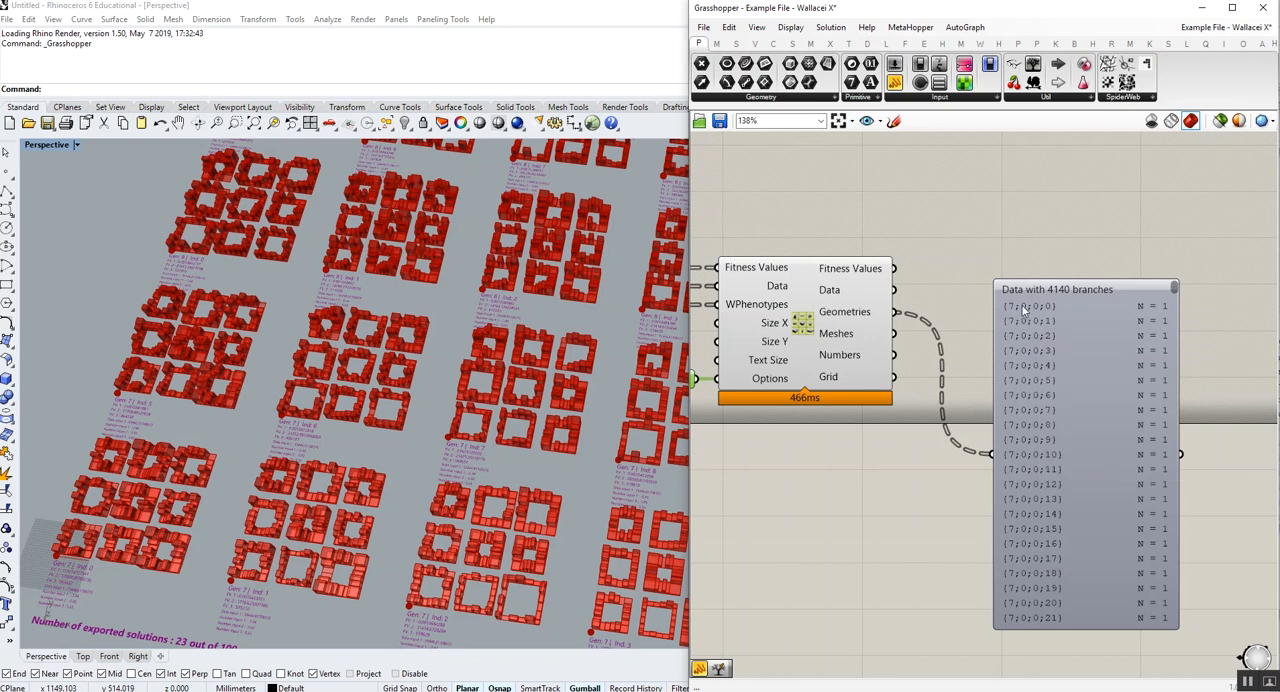
mouse_move(1020, 310)
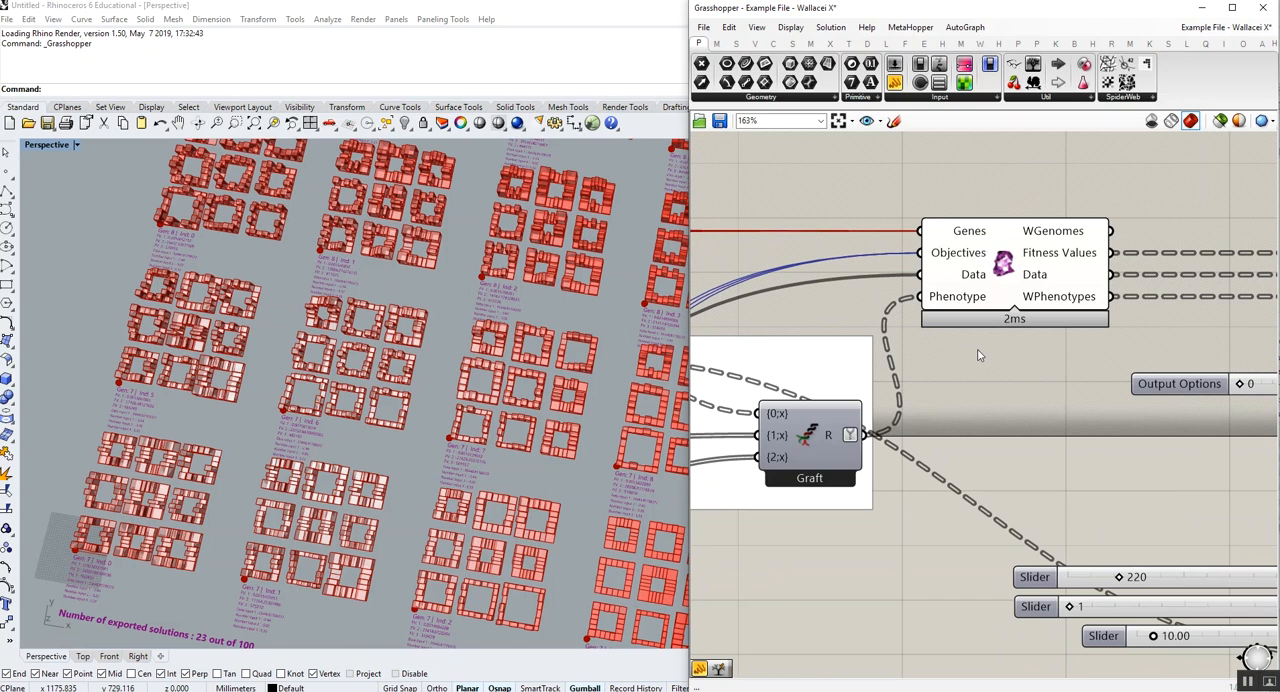
mouse_move(957, 296)
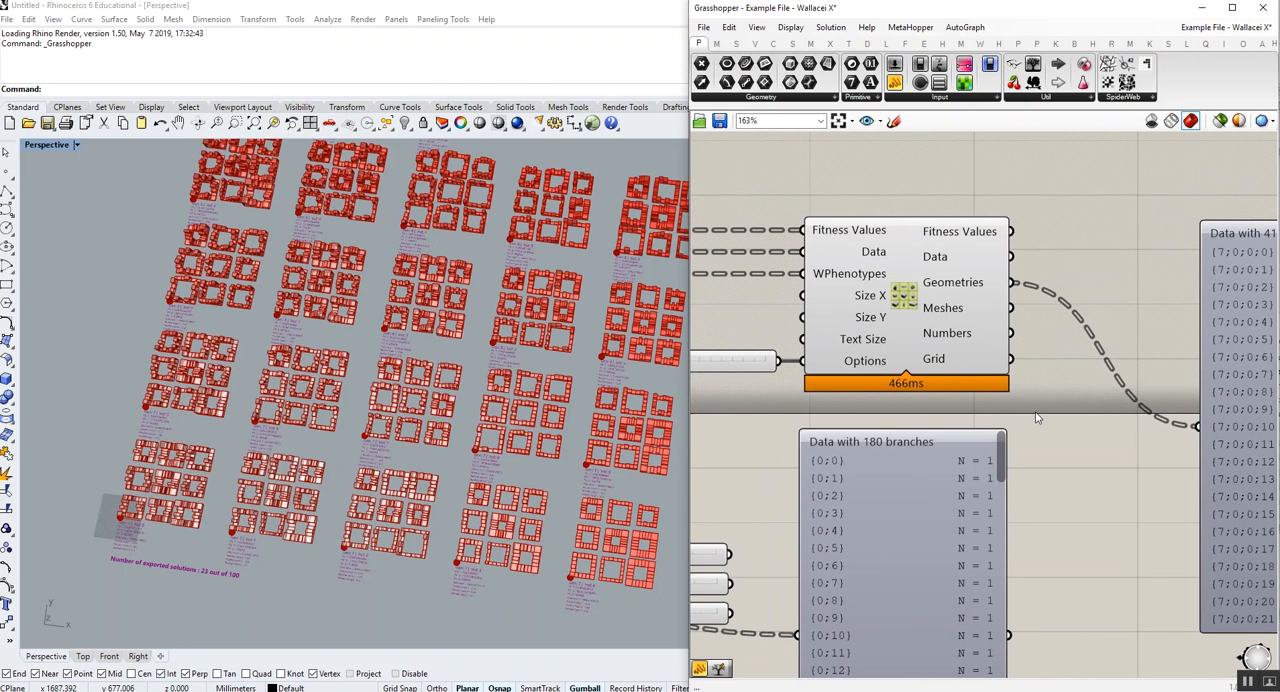
mouse_move(918, 318)
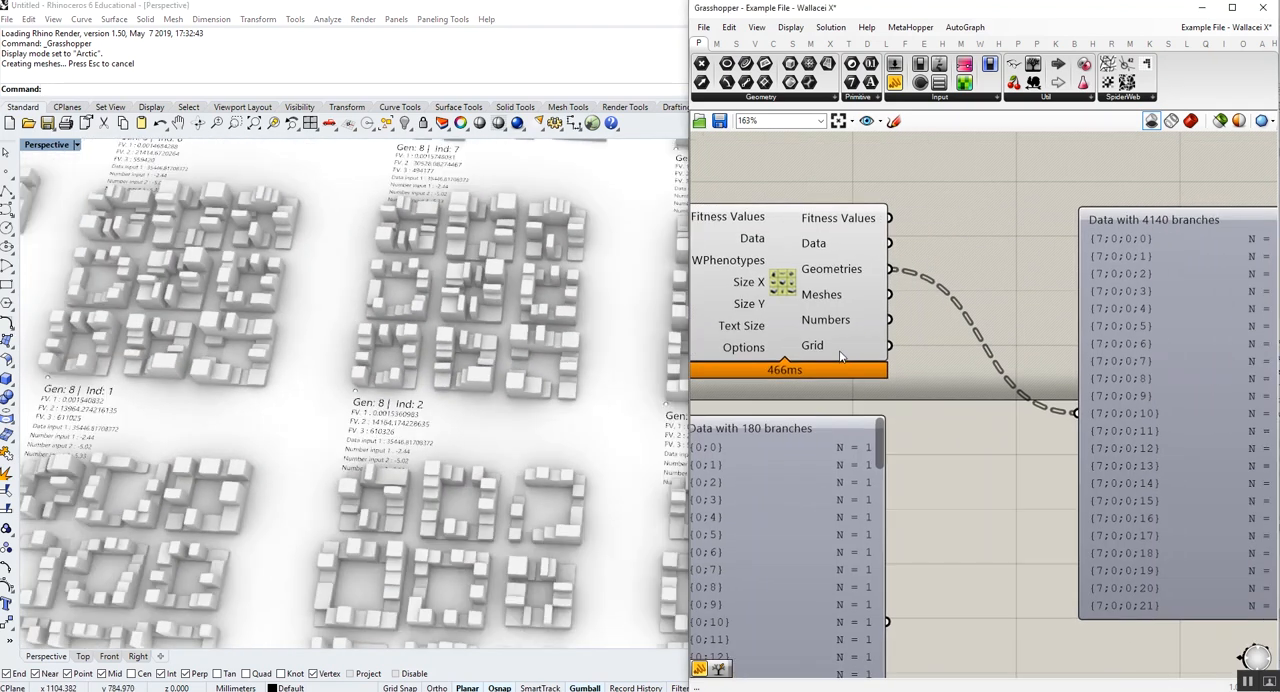
mouse_move(388, 398)
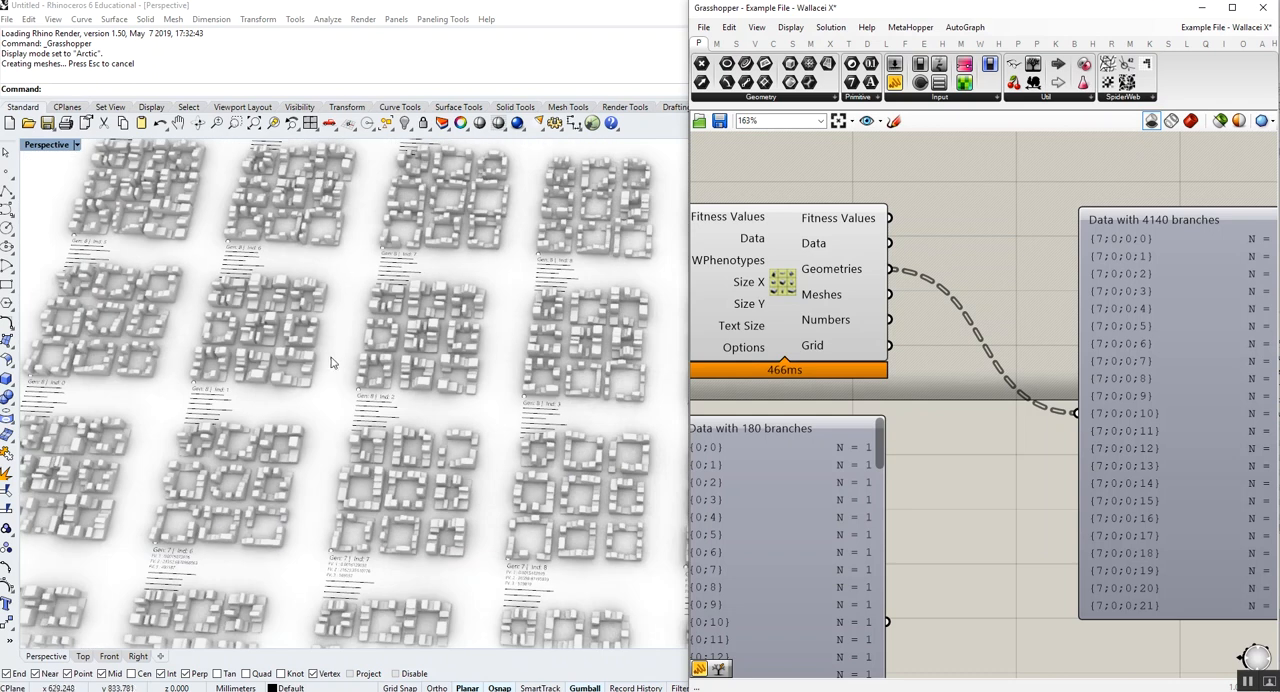
mouse_move(353, 403)
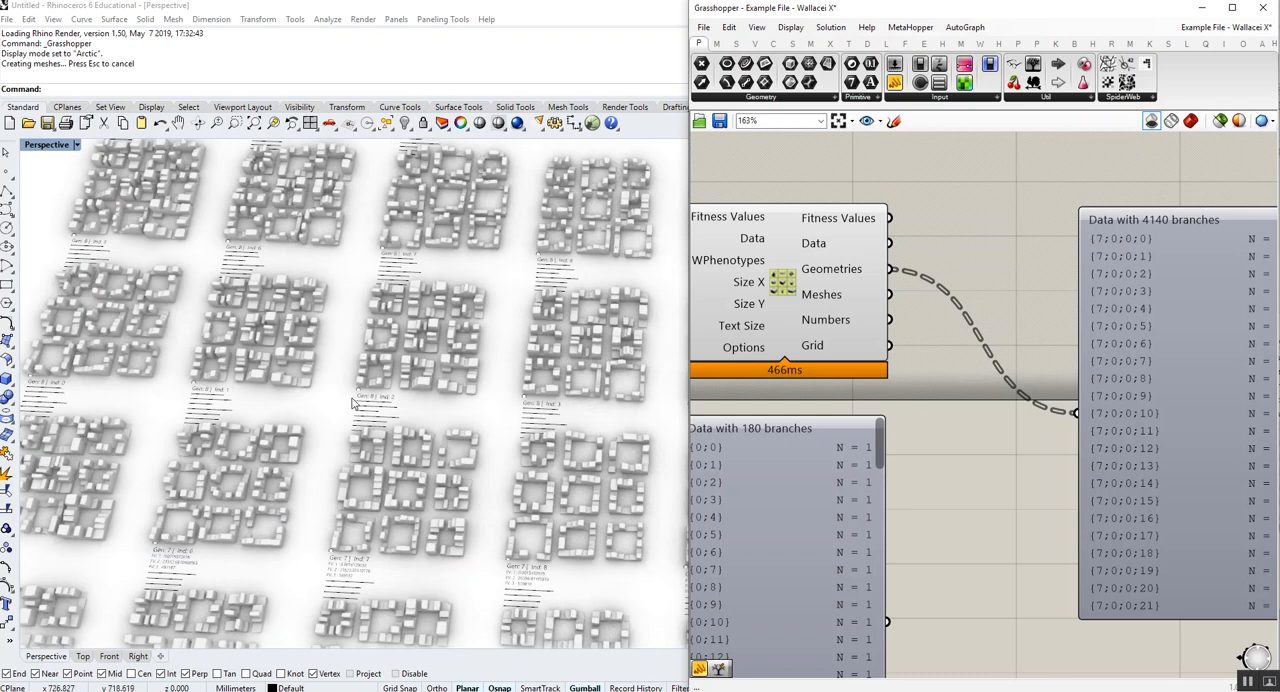
mouse_move(325, 367)
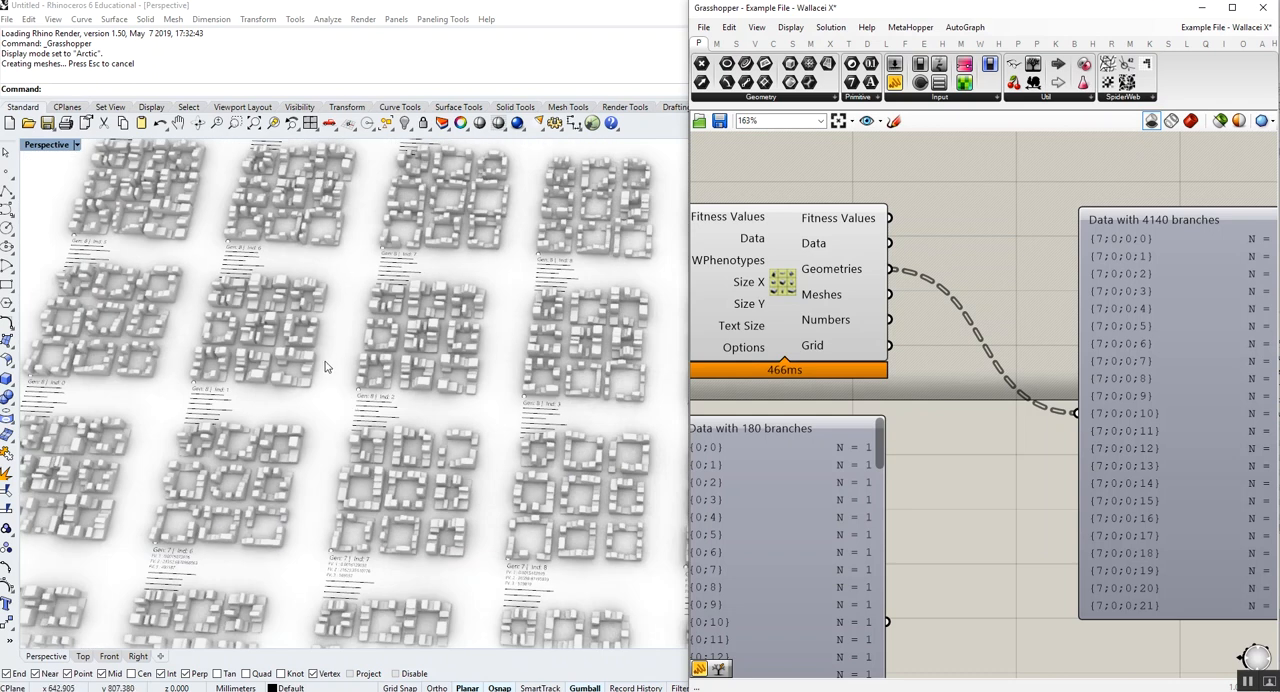
mouse_move(357, 411)
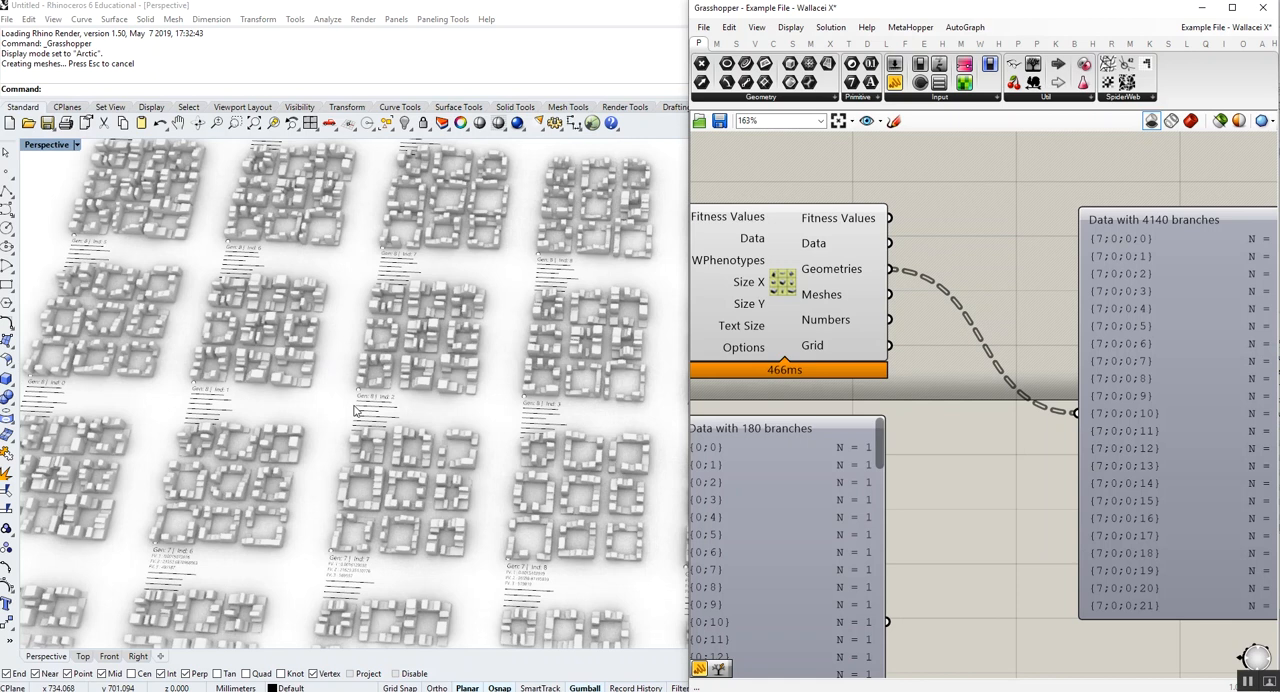
mouse_move(351, 390)
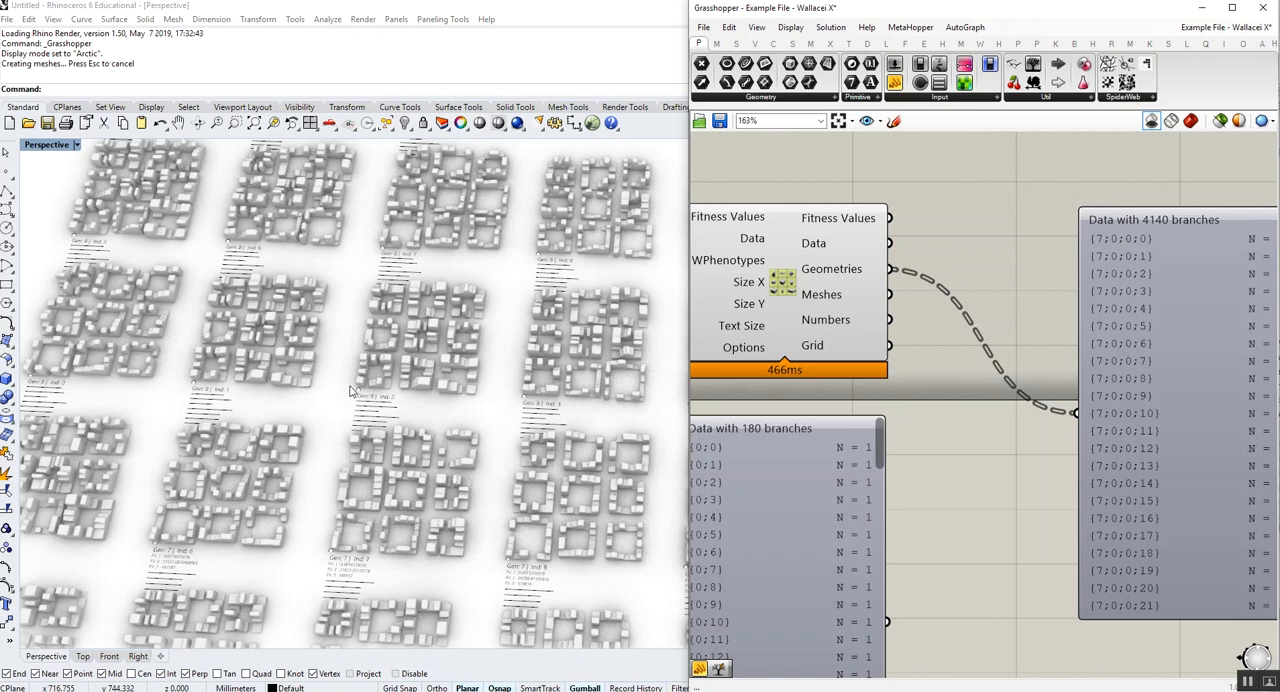